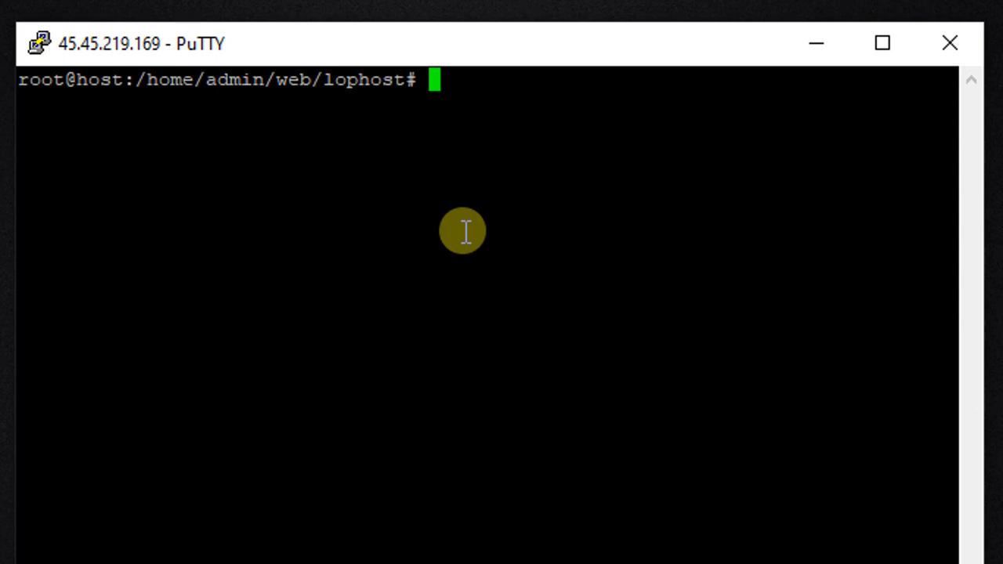
# Create an empty user_input.sh with 'touch user_input.sh'.
pyautogui.write('t')
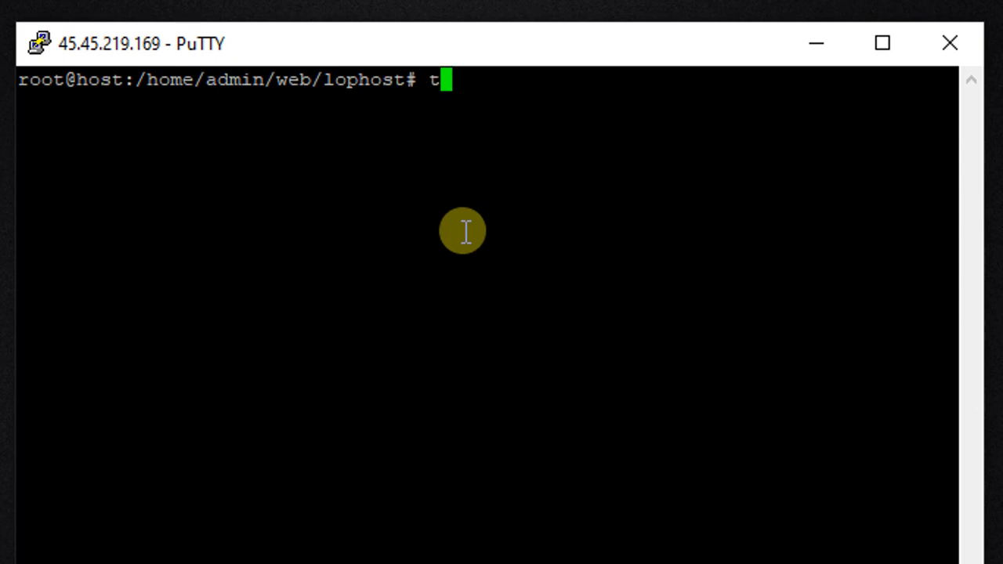
pyautogui.write('ou')
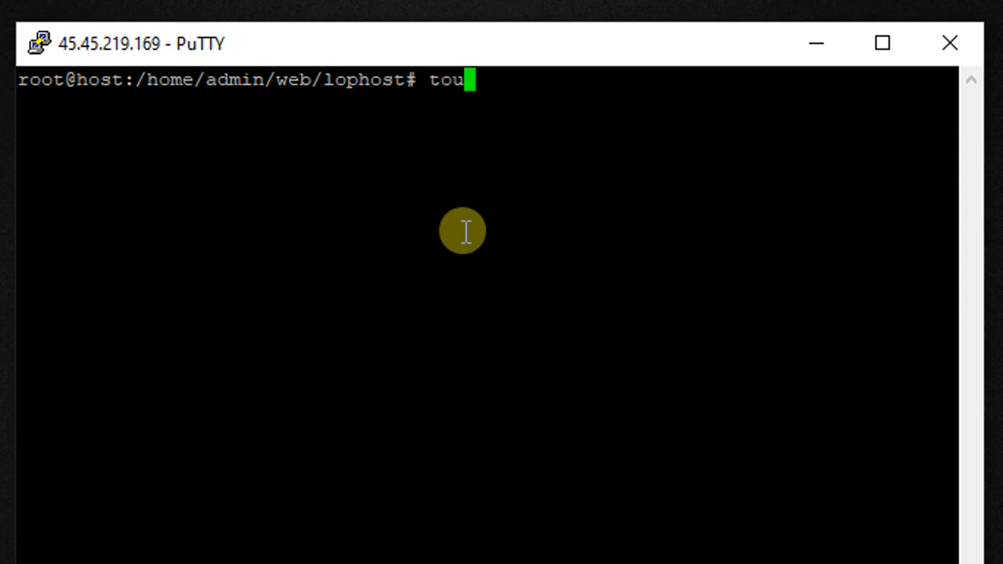
pyautogui.write('ch')
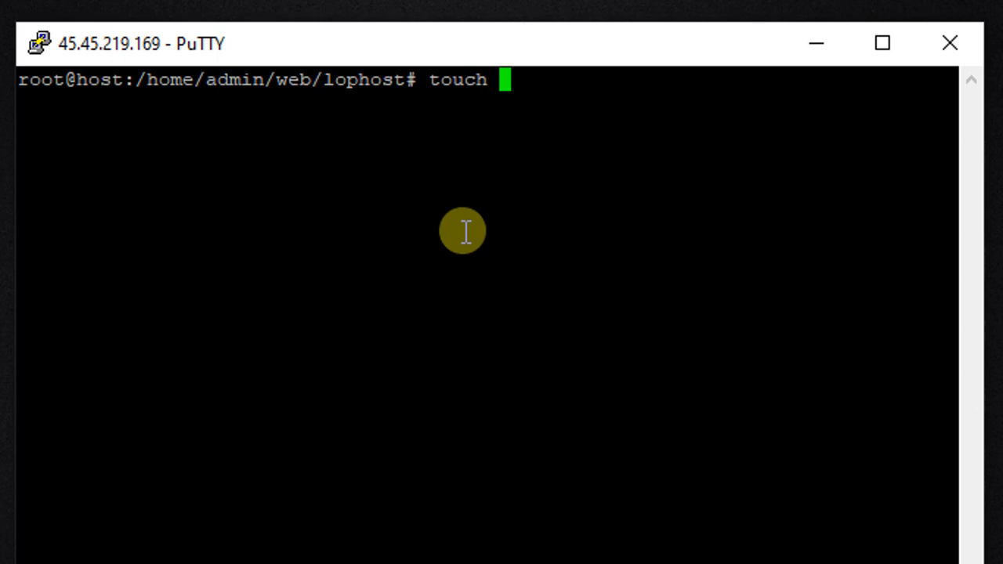
pyautogui.write('user_in')
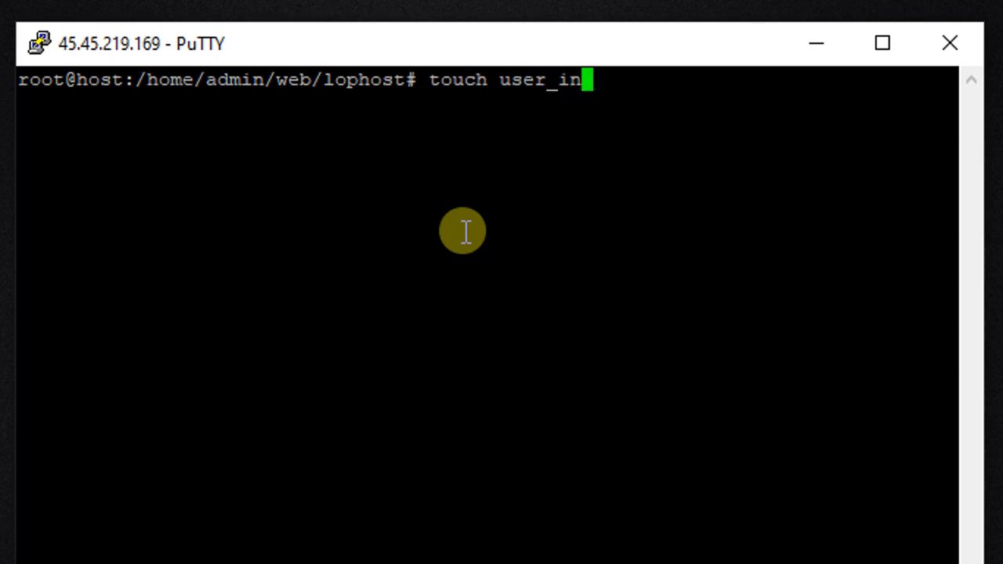
pyautogui.write('put')
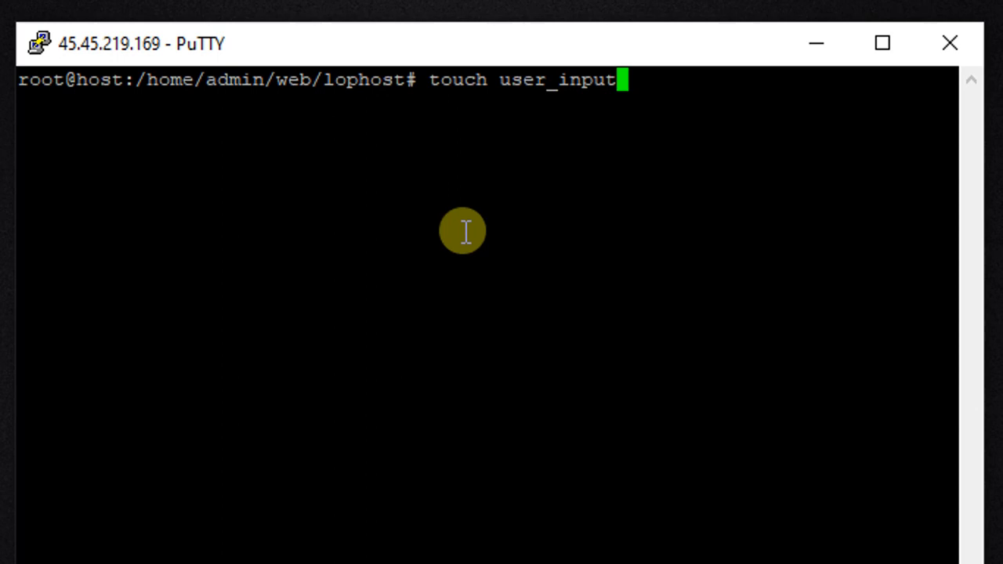
pyautogui.write('.sh')
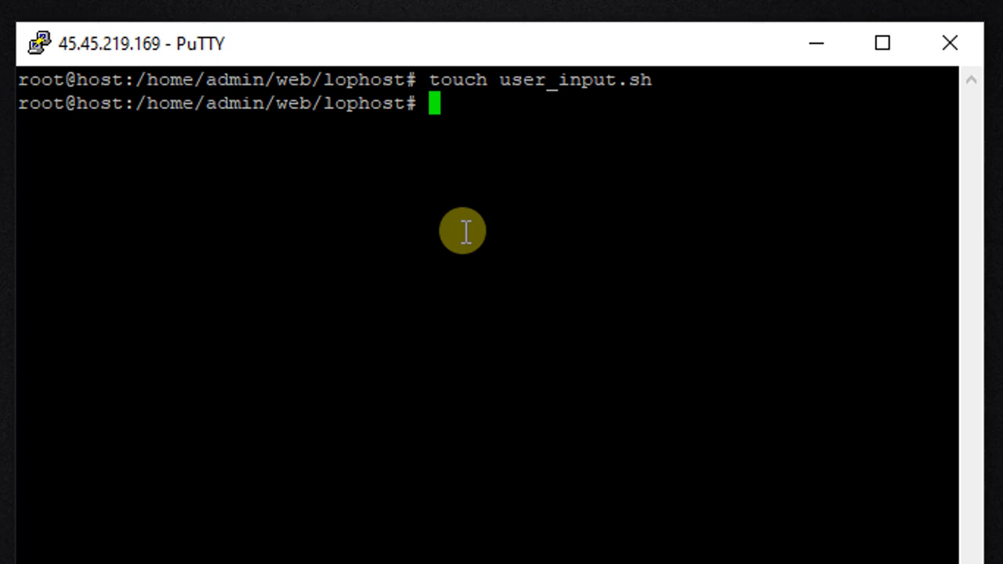
# Make the script executable with 'chmod +x user_input.sh'.
pyautogui.write('chmod')
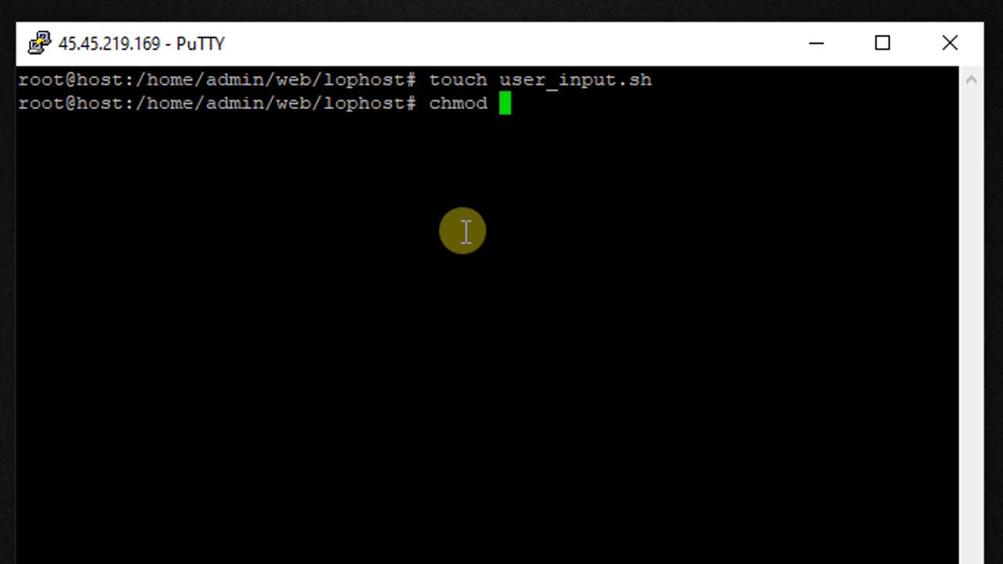
pyautogui.write('+x')
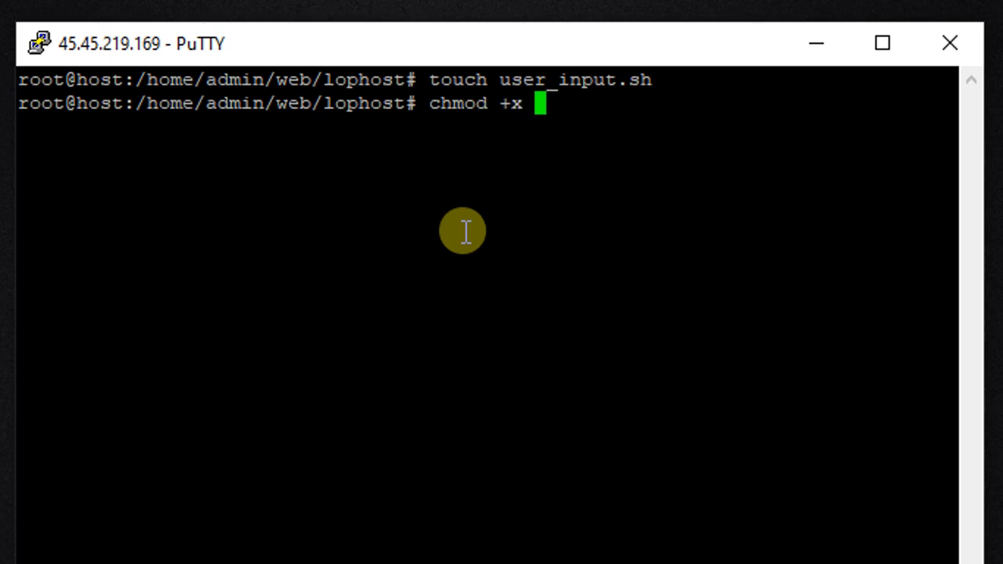
pyautogui.write('user_input.sh')
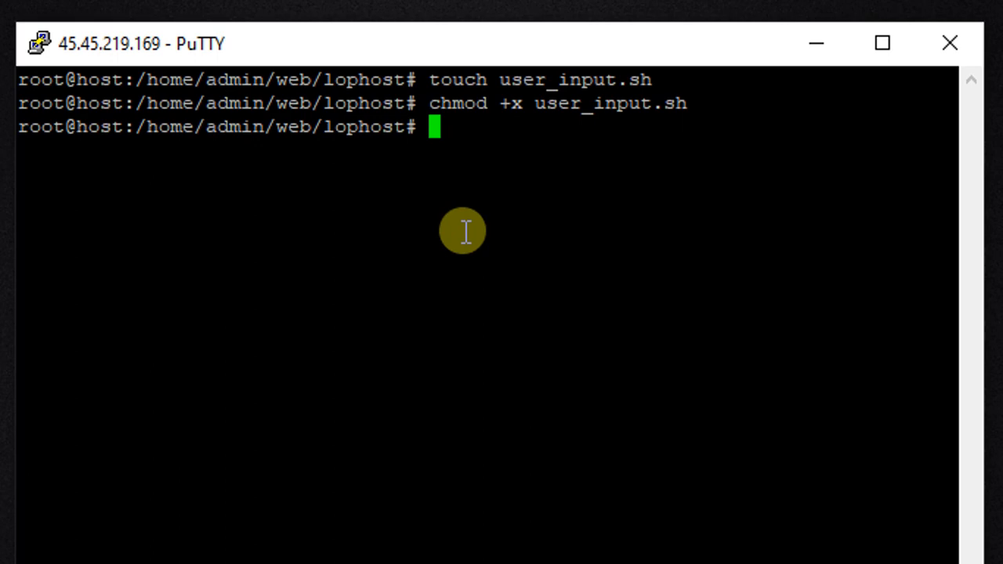
# Open user_input.sh in the nano editor.
pyautogui.write('nano')
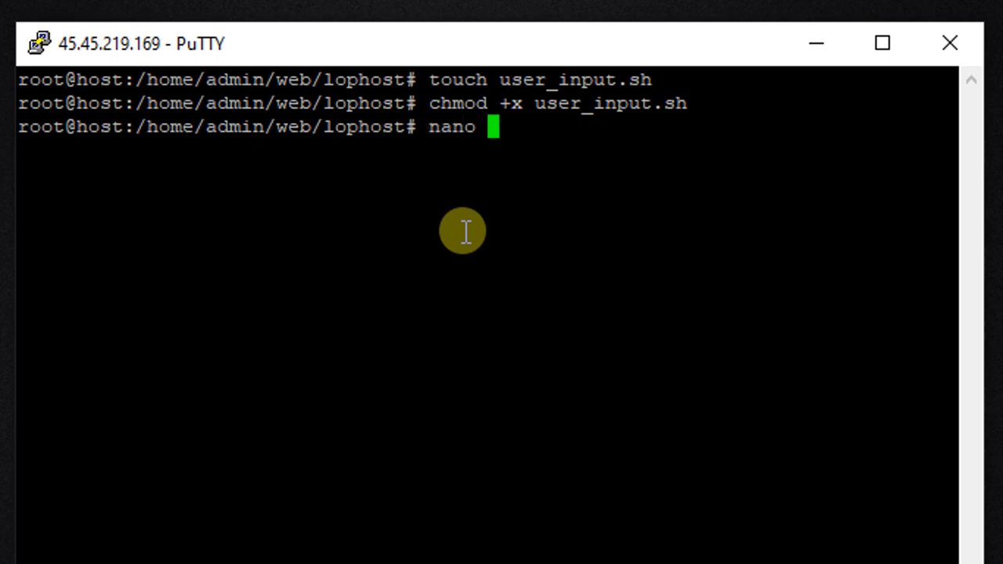
pyautogui.write('user_input.sh')
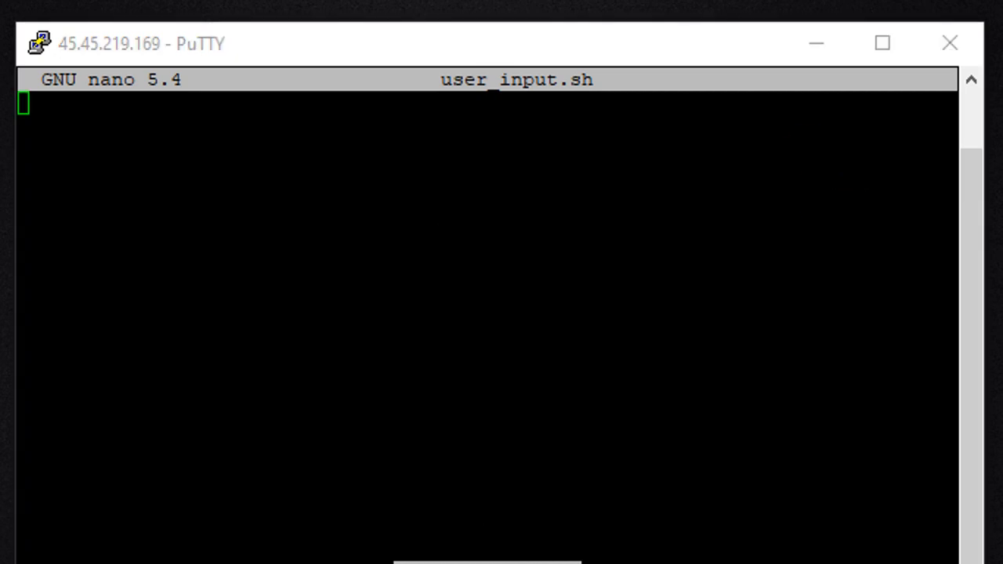
# Write the '#!/bin/bash' shebang and an 'echo what is your name?' line.
pyautogui.write('#!/bin/bash')
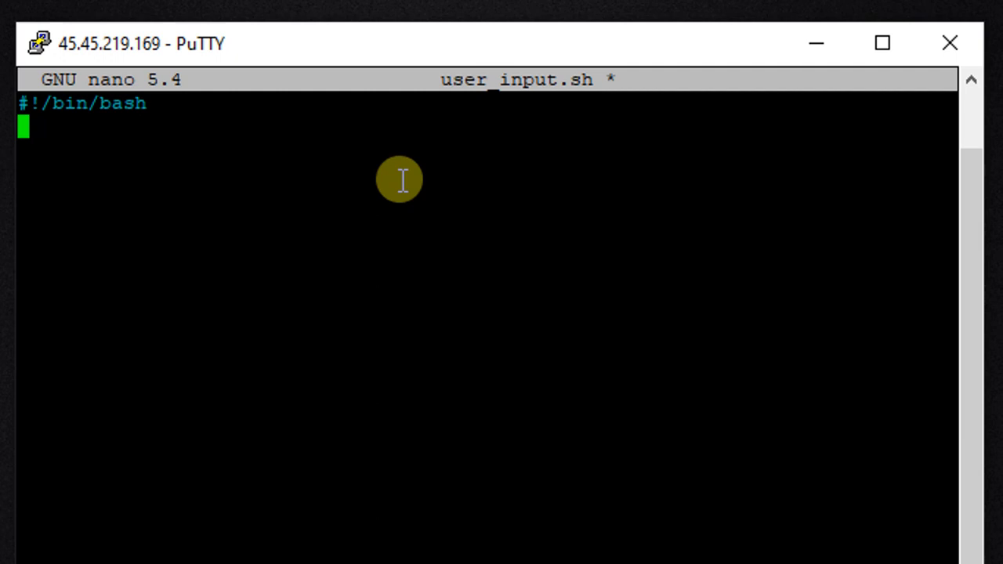
pyautogui.write('e')
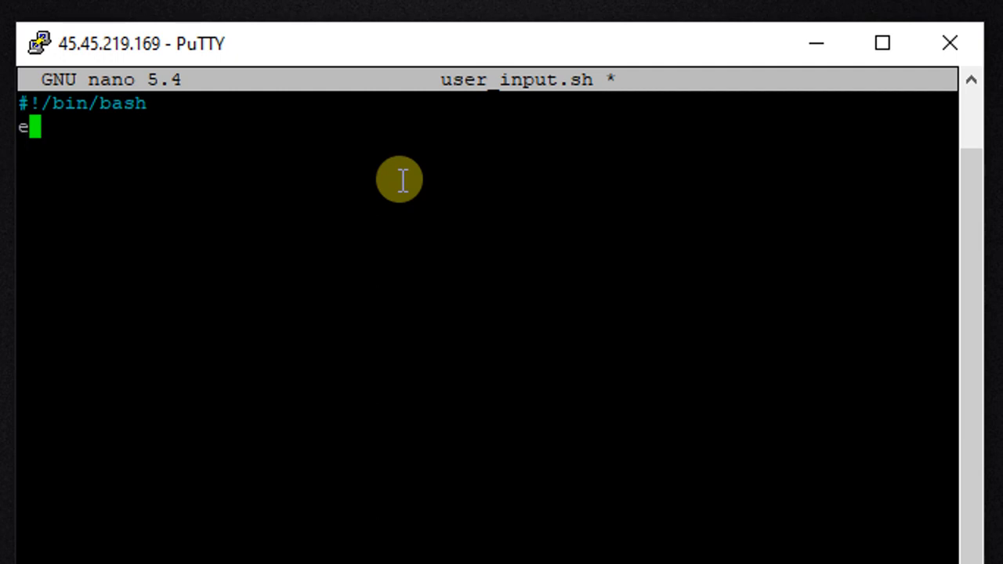
pyautogui.write('cho what is y')
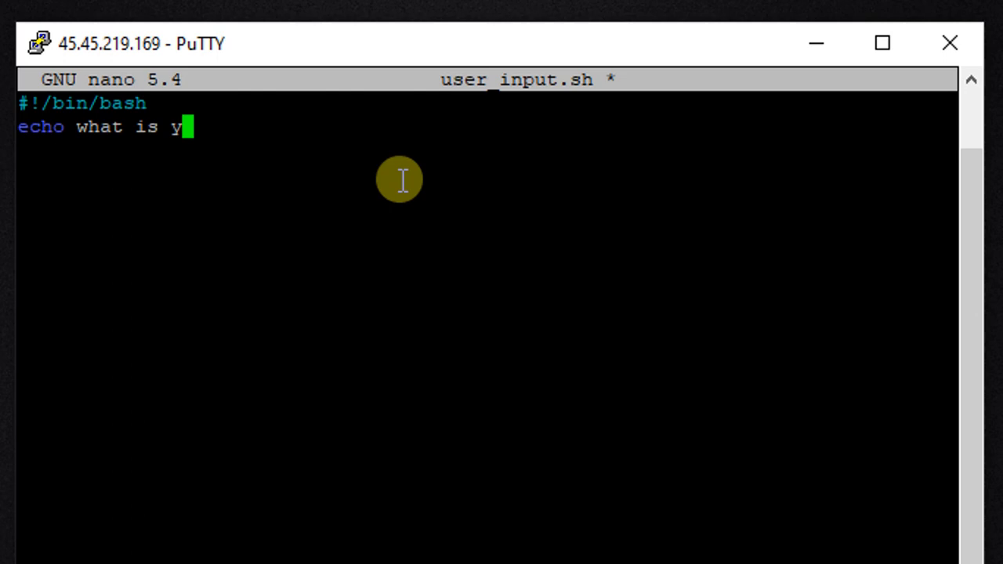
pyautogui.write('our name?')
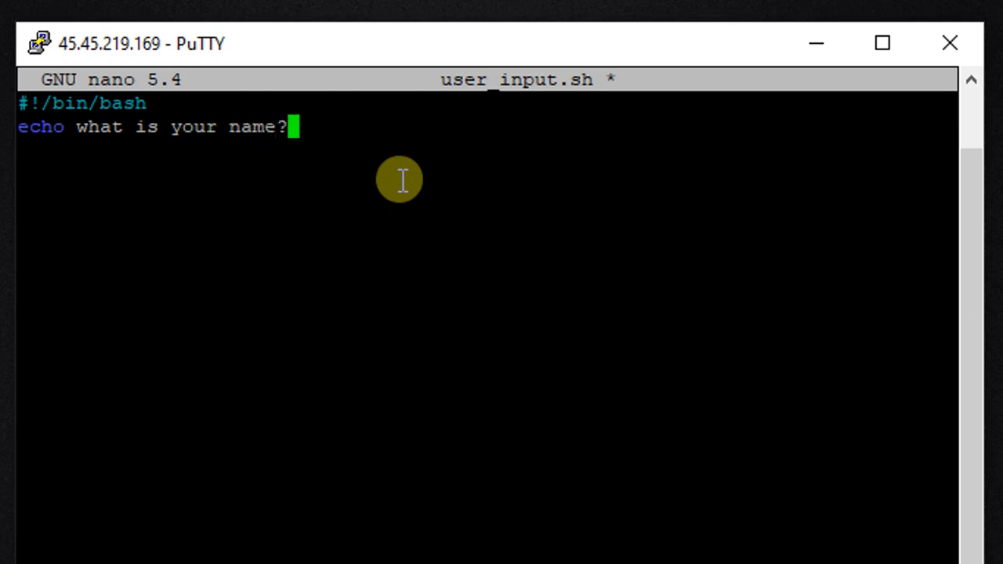
pyautogui.press('Enter')
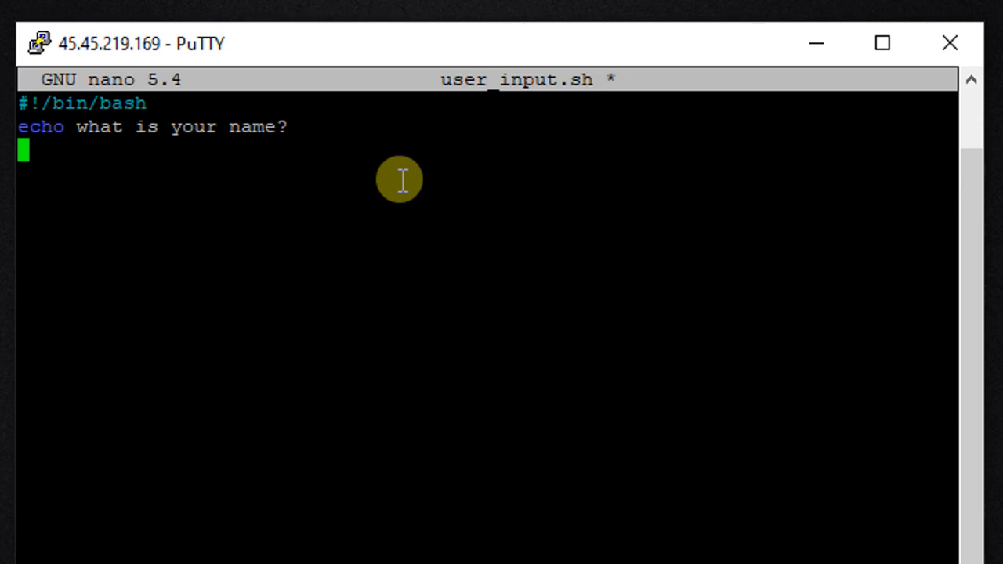
# Add a 'read name' line to capture the user's answer.
pyautogui.write('read')
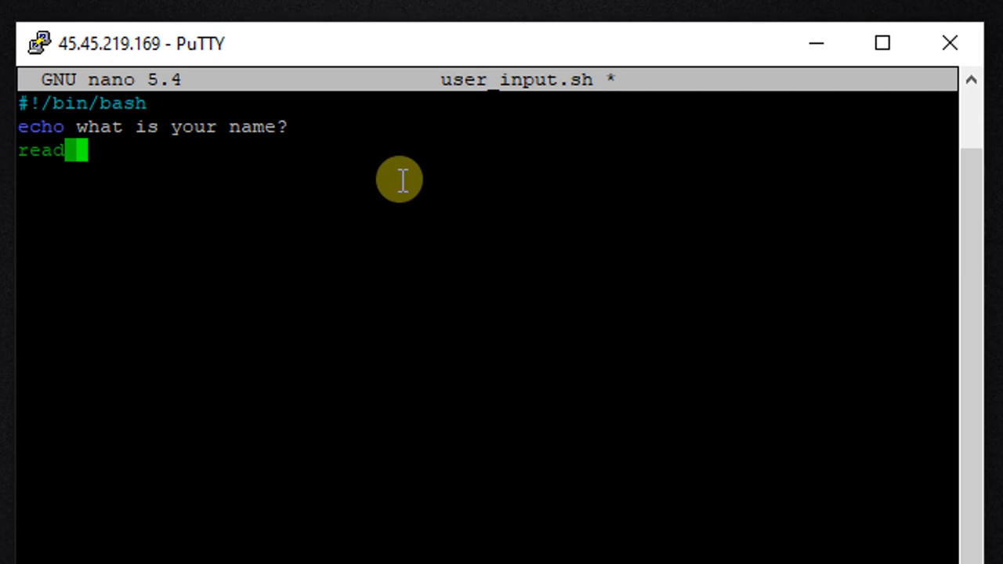
pyautogui.write('name')
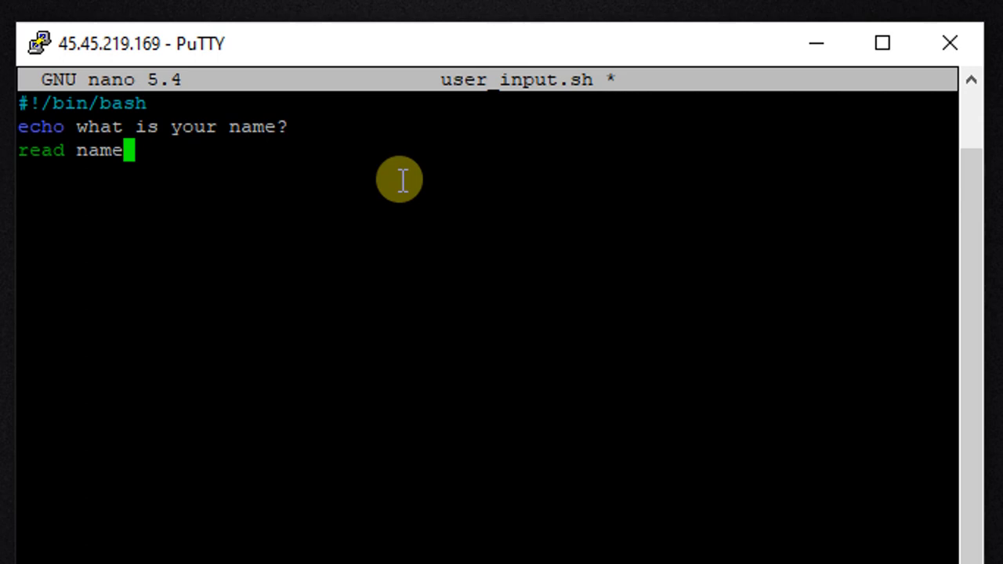
pyautogui.press('Enter')
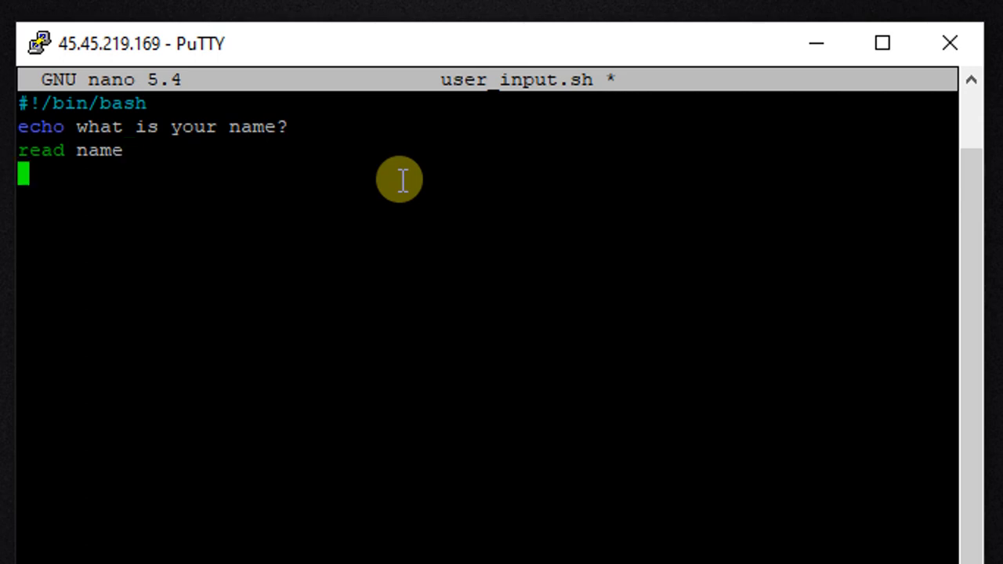
# Add 'echo welcome $name to LopHost.com', then save and exit nano.
pyautogui.write('echo')
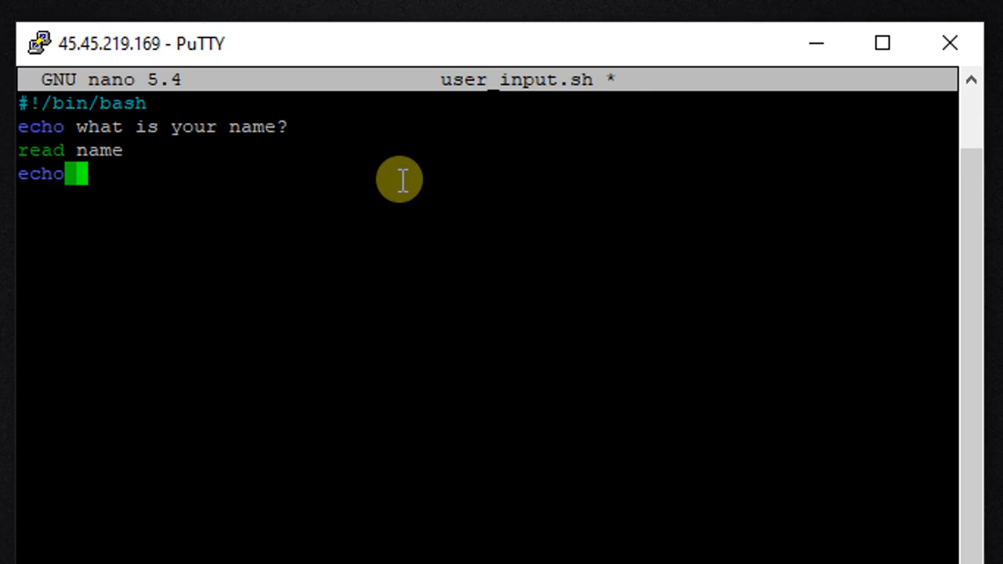
pyautogui.write('wel')
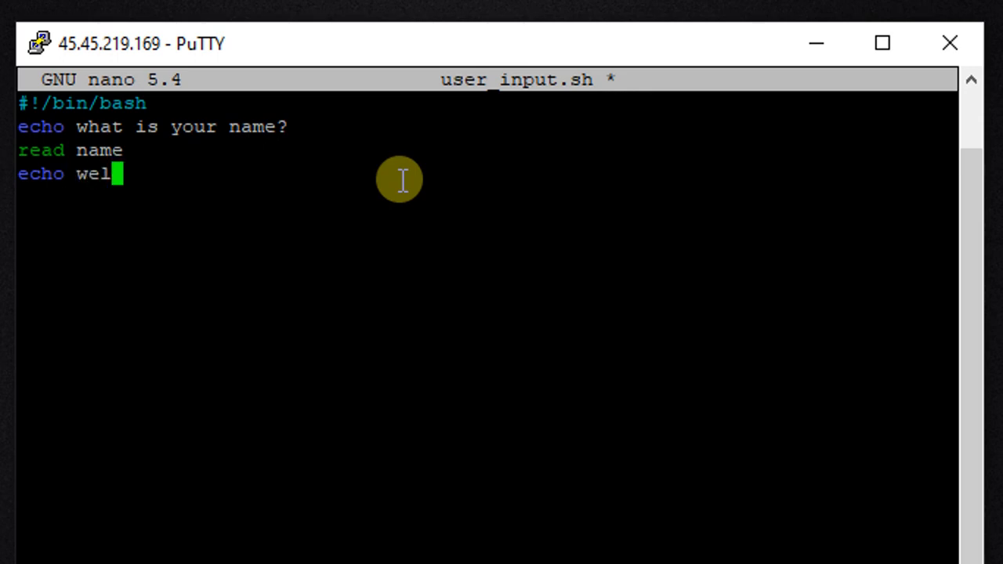
pyautogui.write('come')
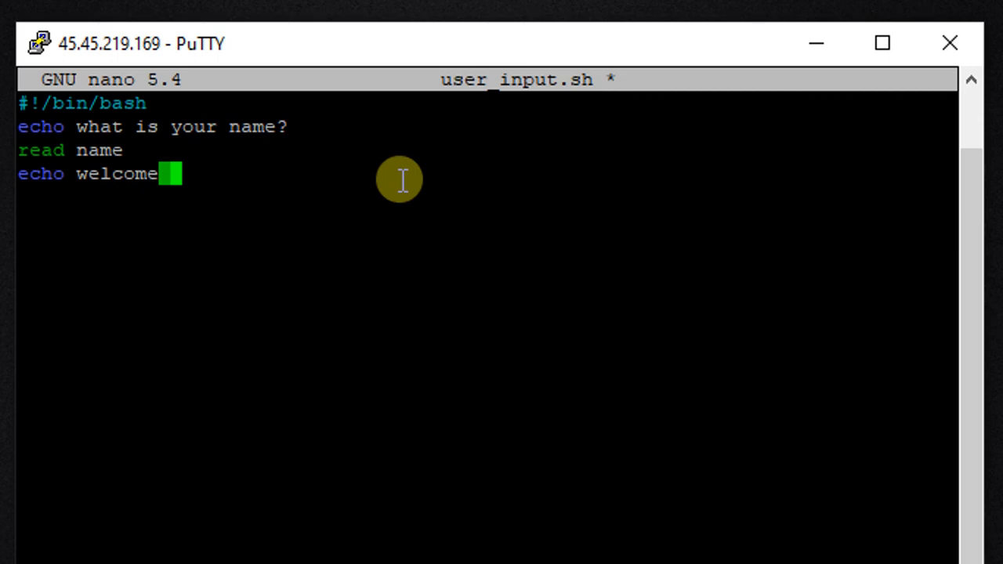
pyautogui.write('$name to')
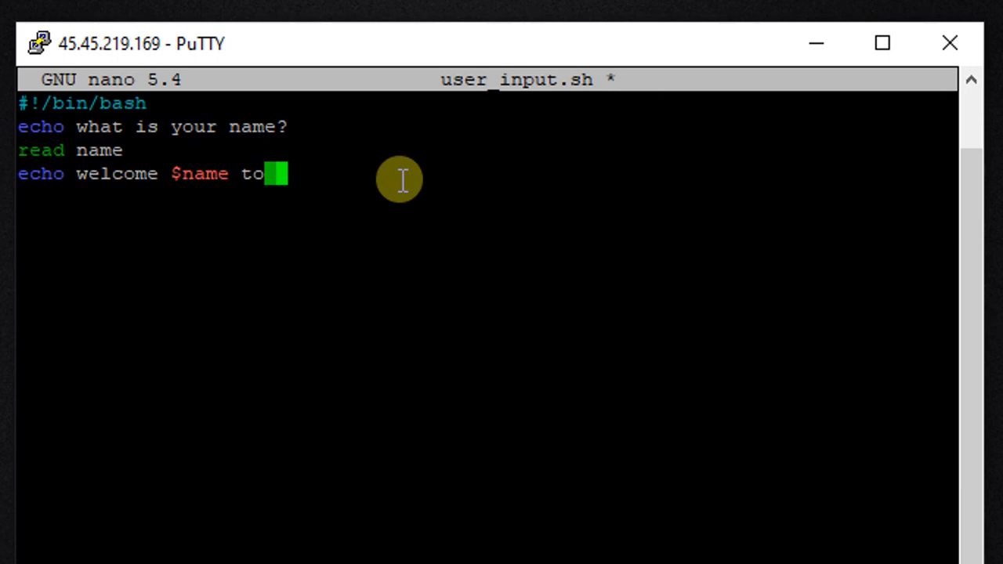
pyautogui.write('LopHost')
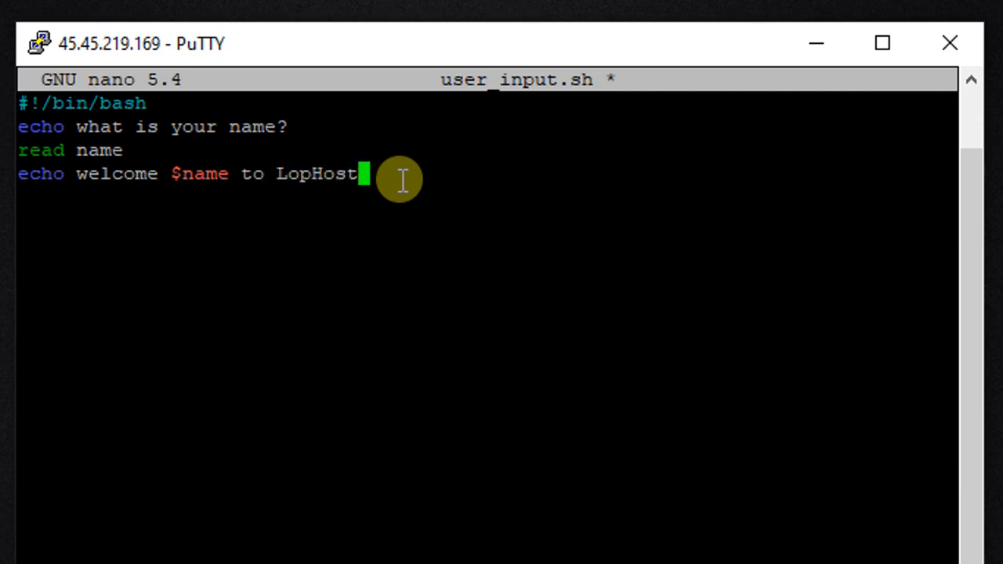
pyautogui.write('.co')
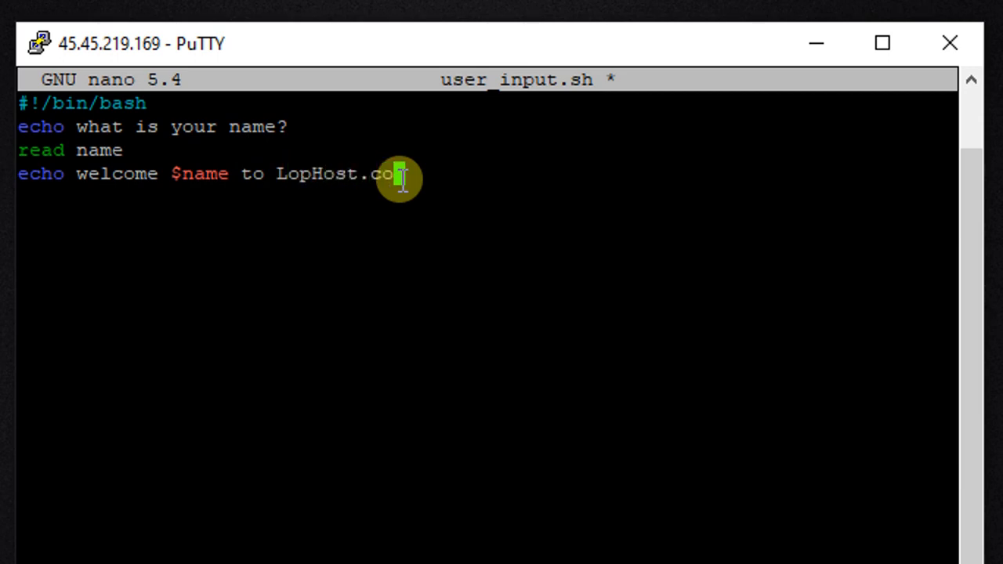
pyautogui.write('m')
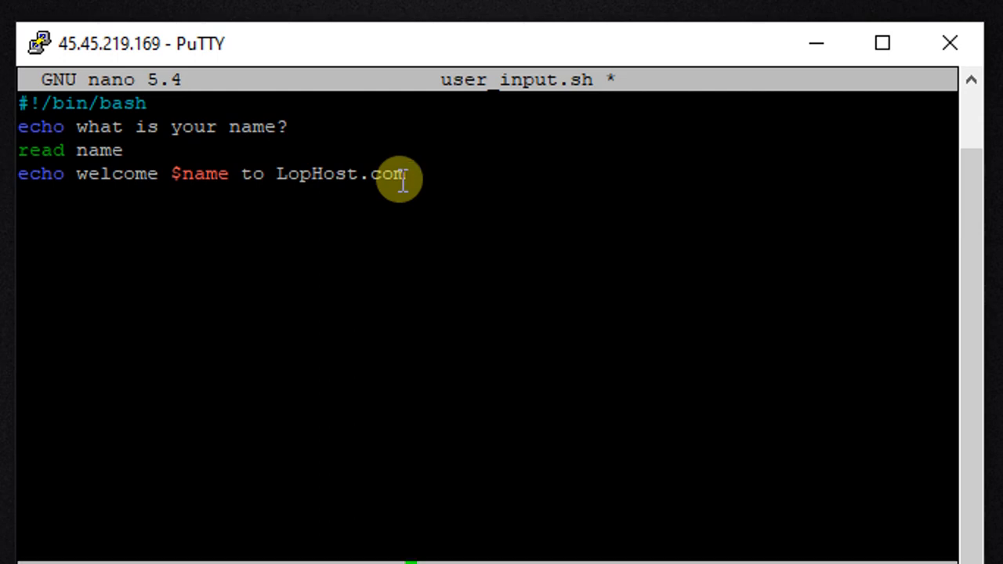
pyautogui.press('Ctrl+x')
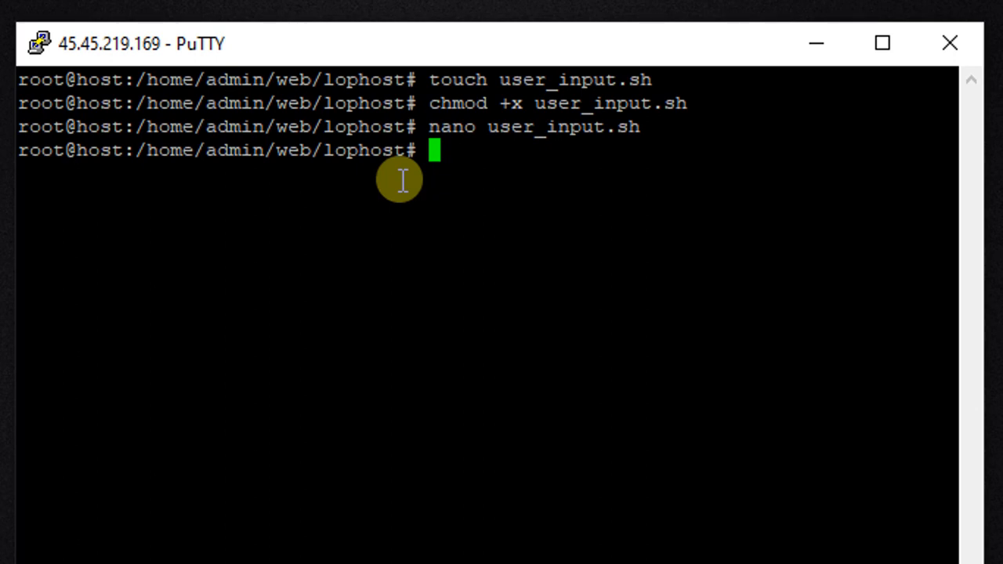
# Run './user_input.sh' and answer its name prompt with 'Ravi'.
pyautogui.write('./user_input.sh')
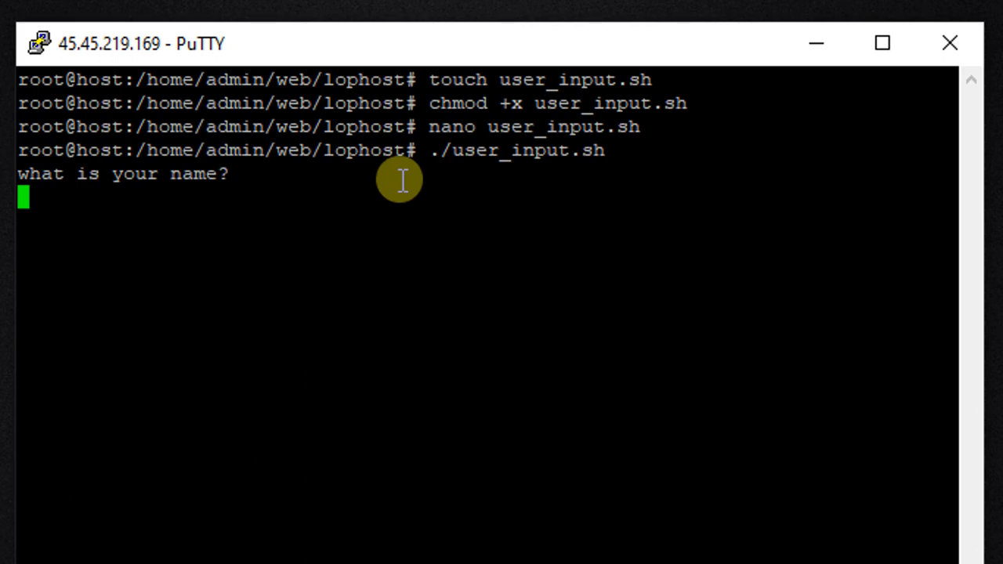
pyautogui.write('R')
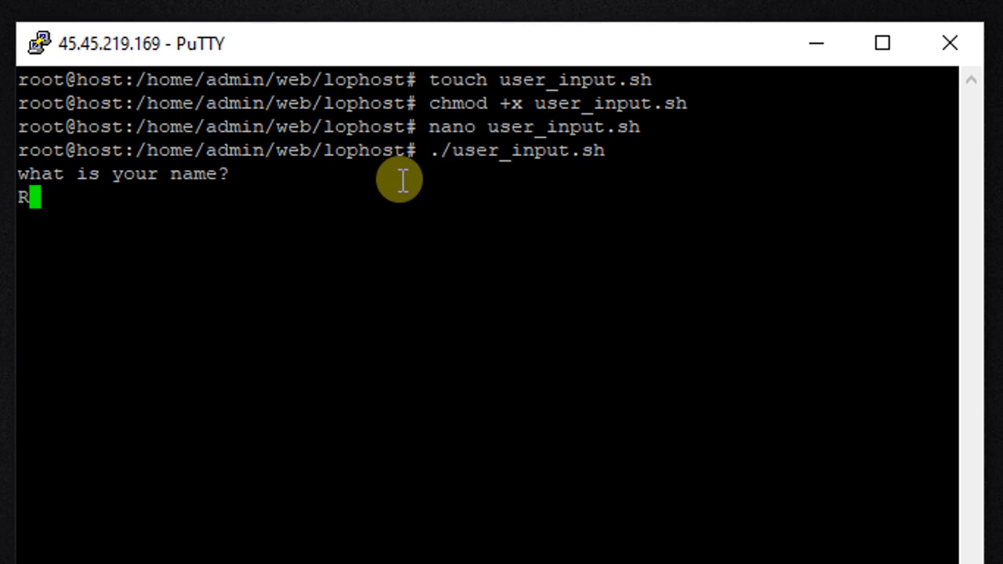
pyautogui.write('avi')
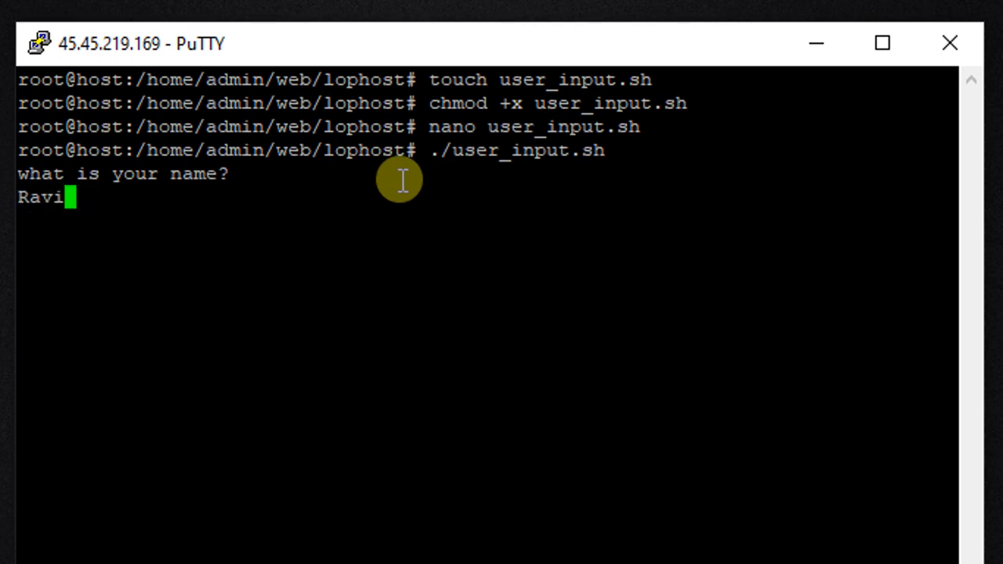